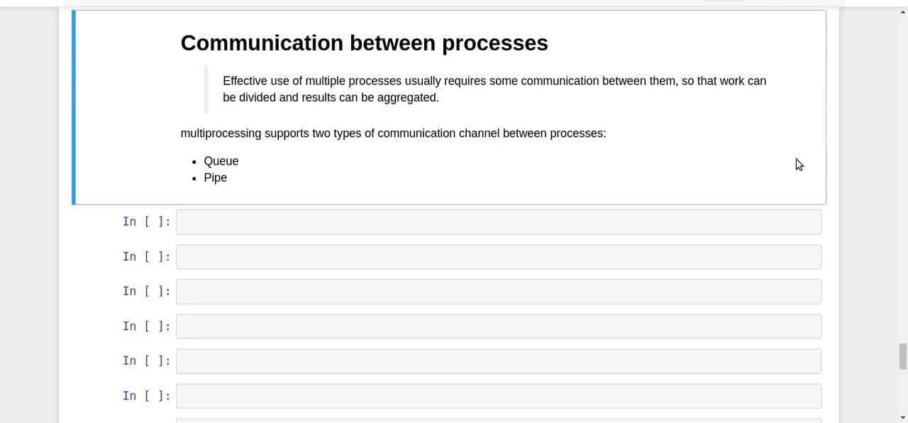
pyautogui.moveTo(207, 177)
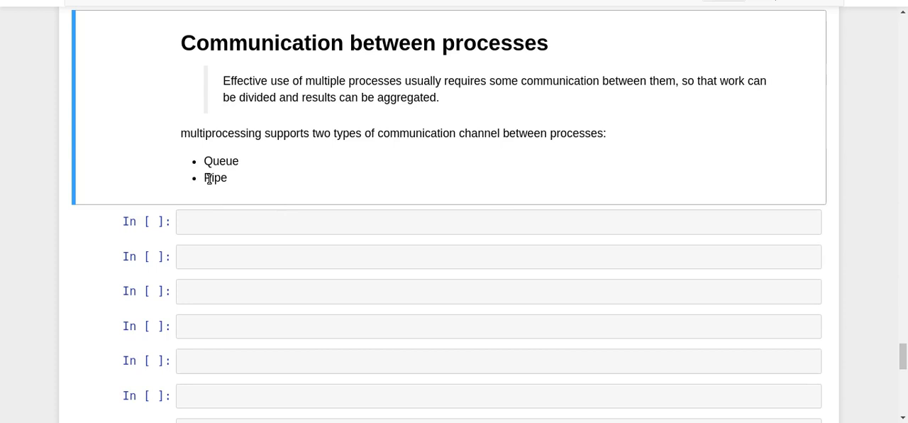
pyautogui.doubleClick(221, 162)
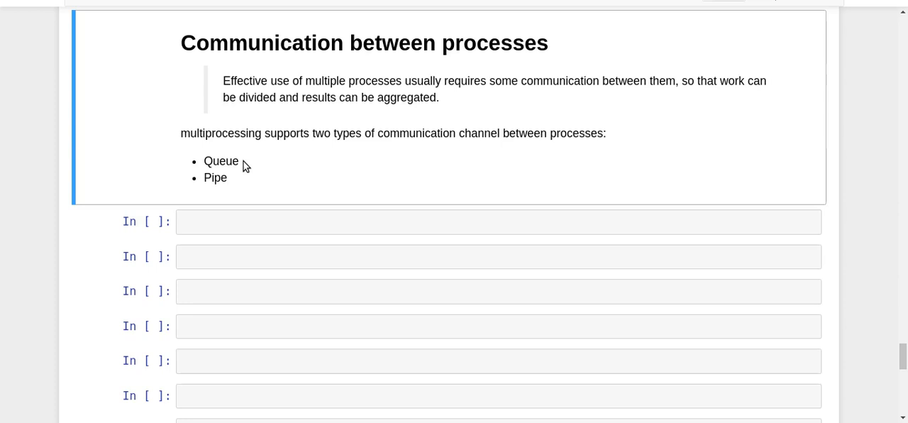
pyautogui.moveTo(205, 160)
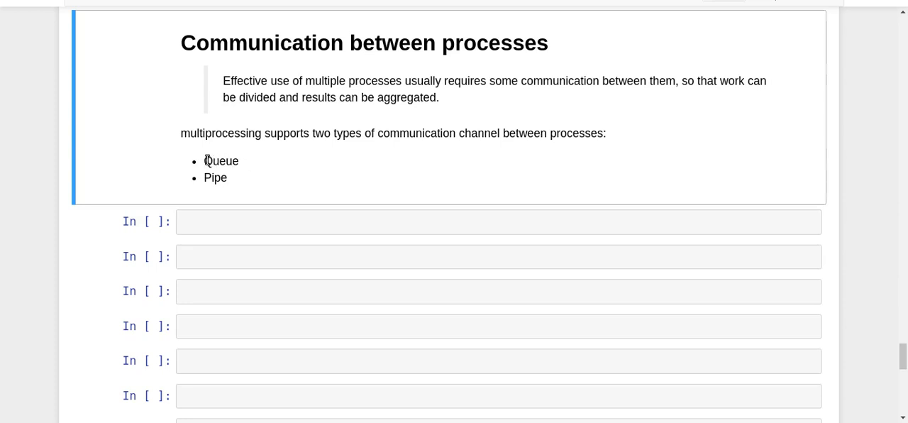
pyautogui.moveTo(250, 165)
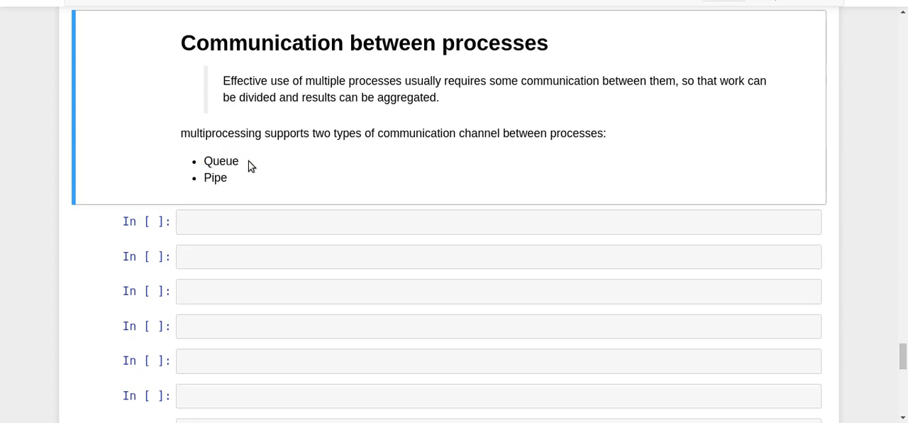